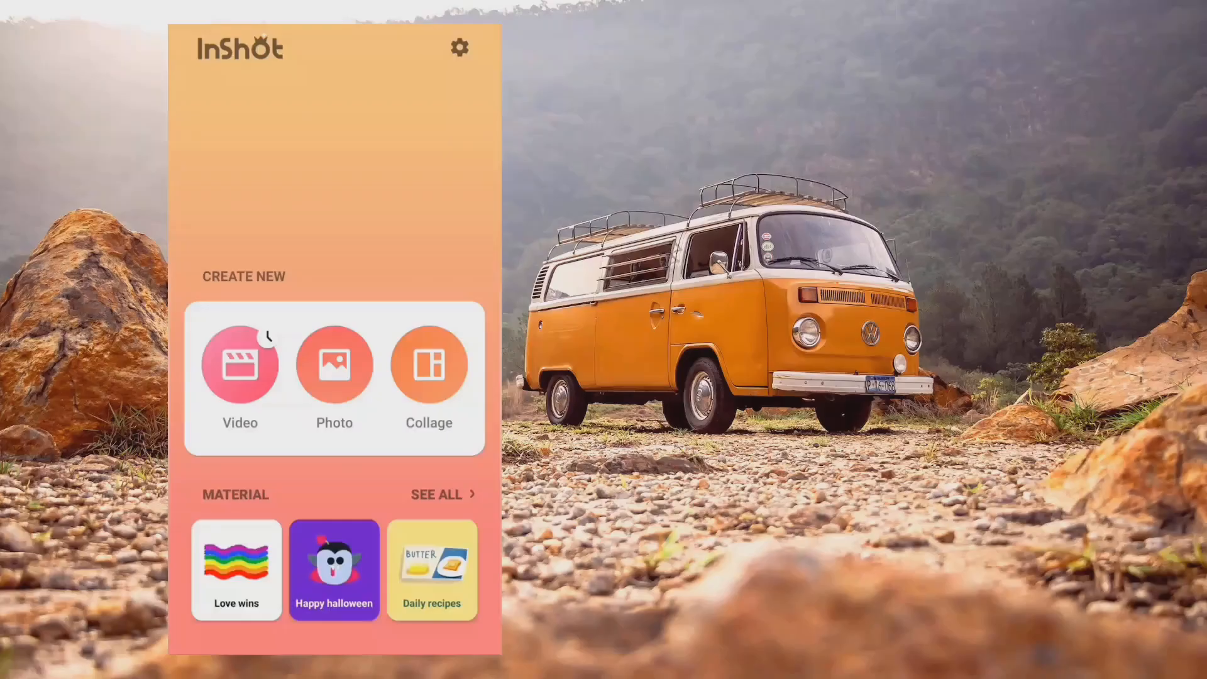
# Open the aerial highway clip as a new video project
pyautogui.click(240, 363)
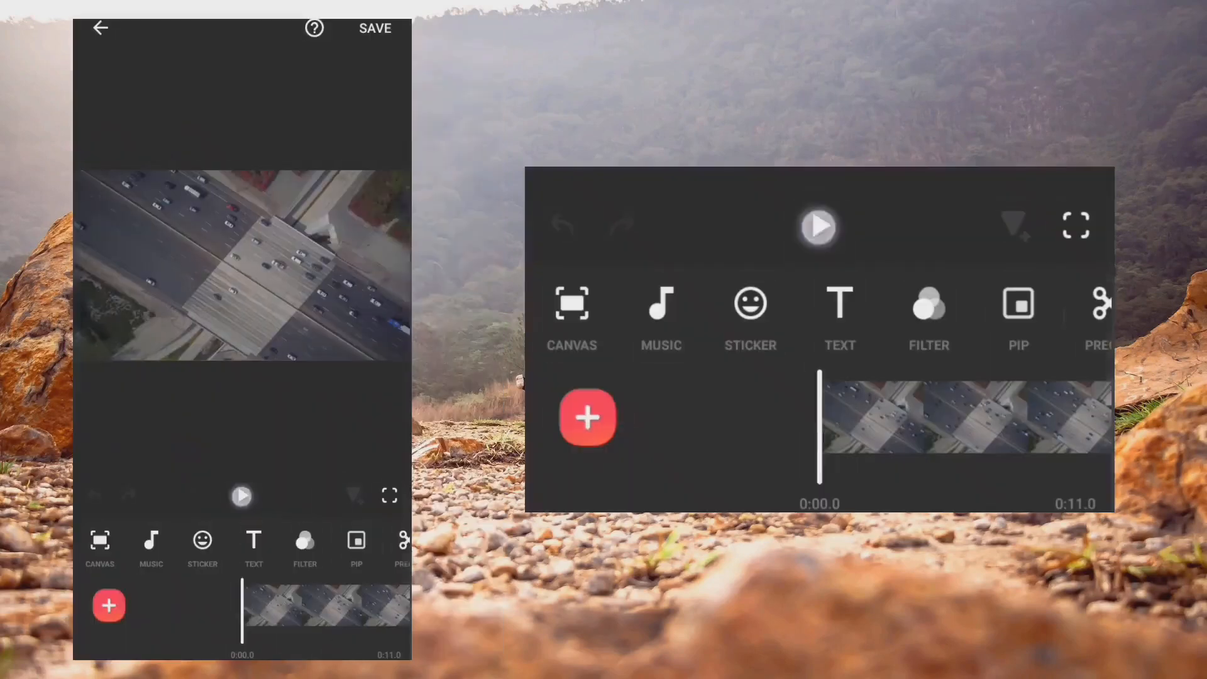
# Add the same highway clip as a picture-in-picture overlay layer and bring up its mask options
pyautogui.click(817, 227)
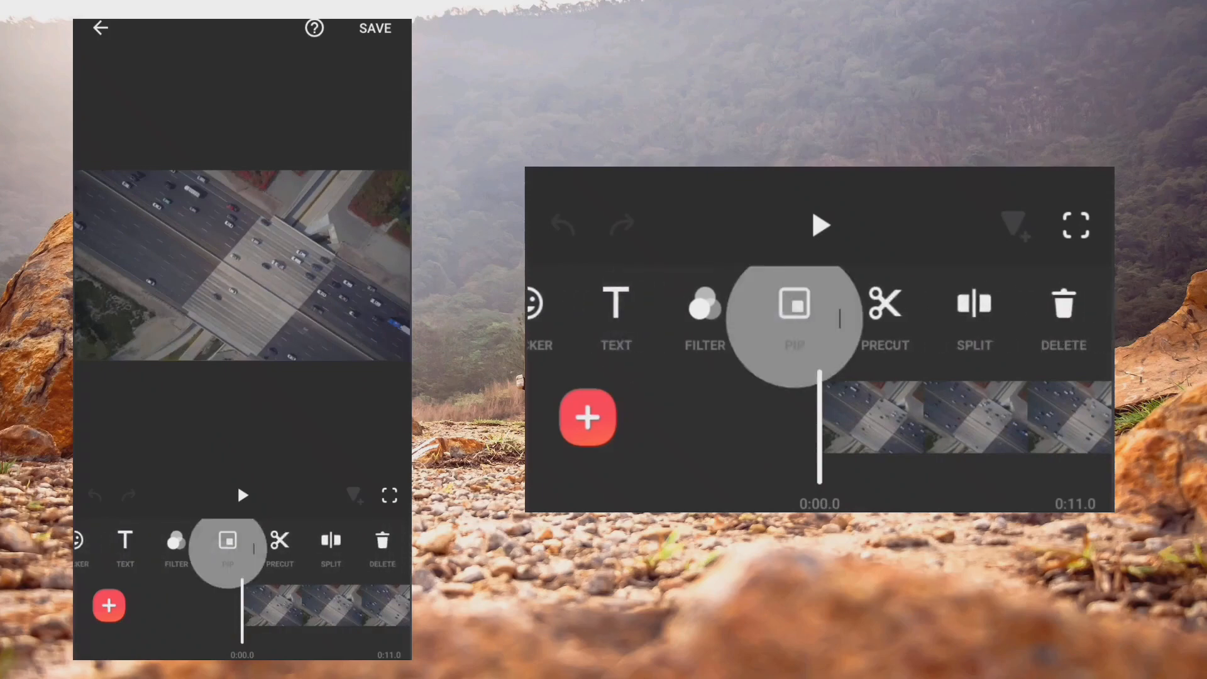
pyautogui.click(109, 606)
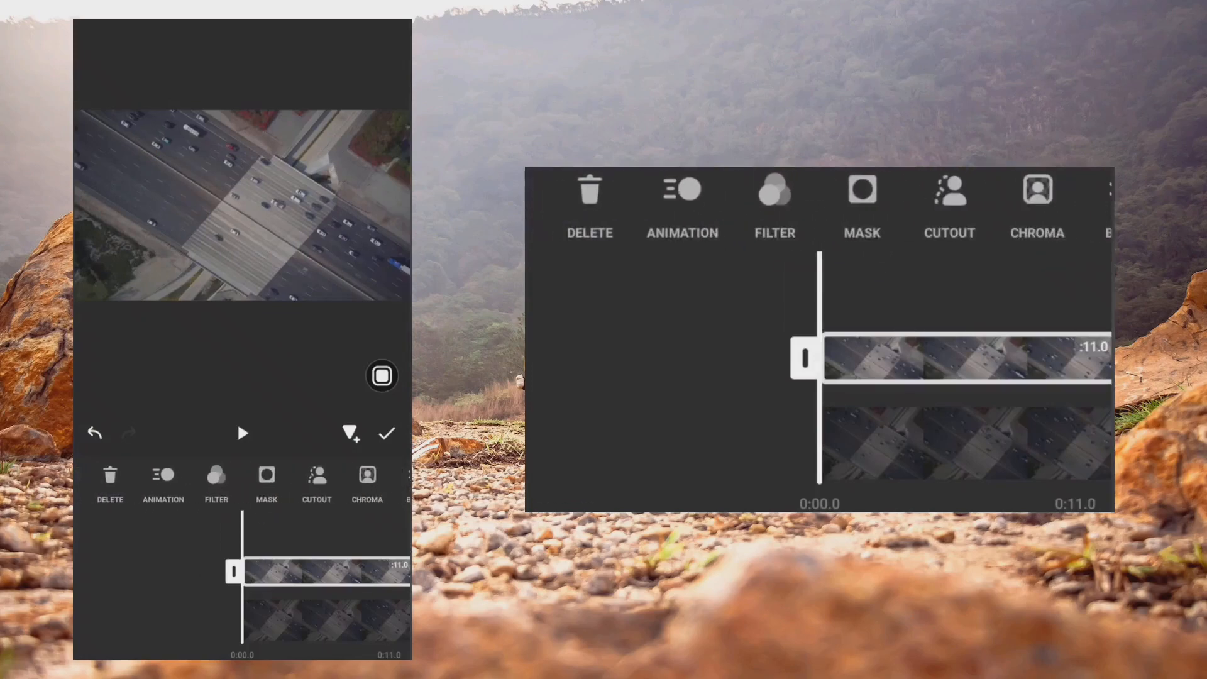
pyautogui.click(265, 475)
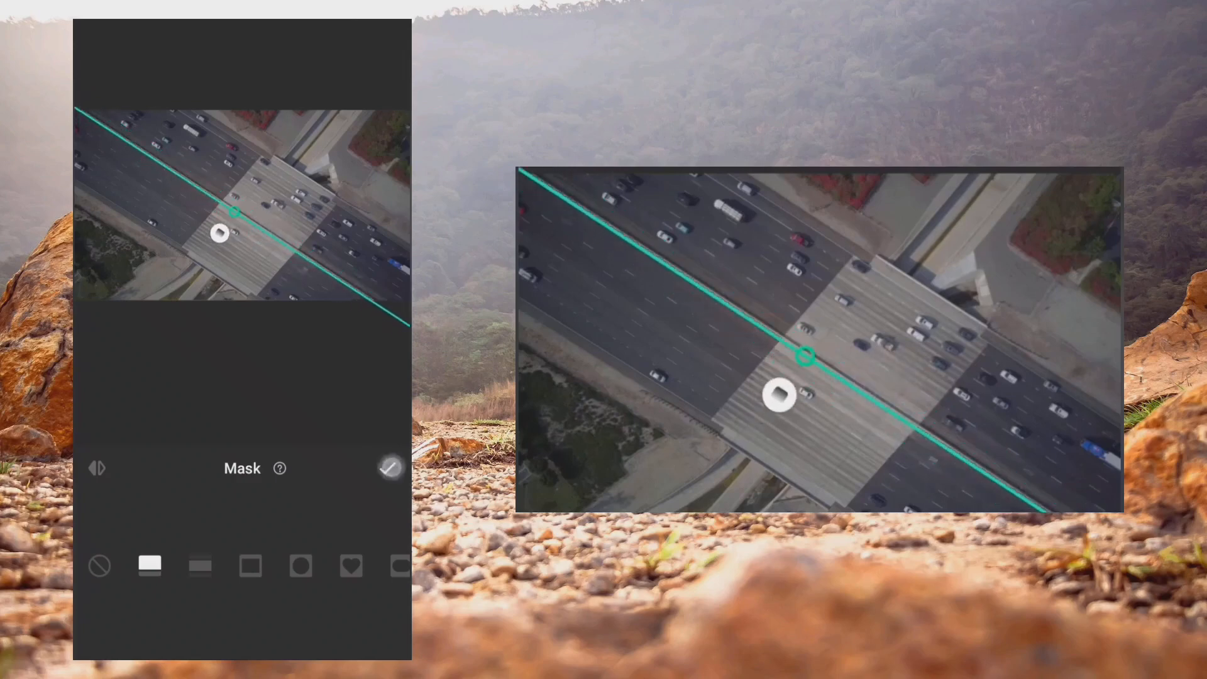
# Apply the diagonal line mask to the overlay clip
pyautogui.click(391, 468)
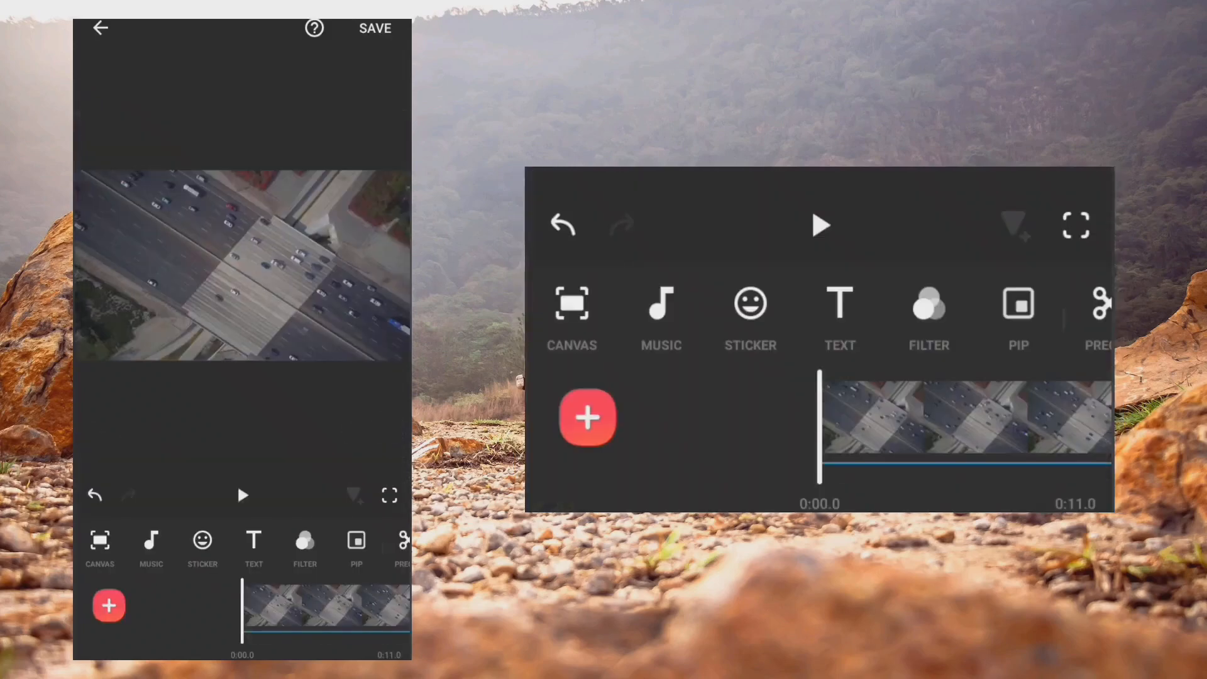
# Add a 3-second freeze frame, extending the project to 14 seconds, and play it back
pyautogui.click(819, 225)
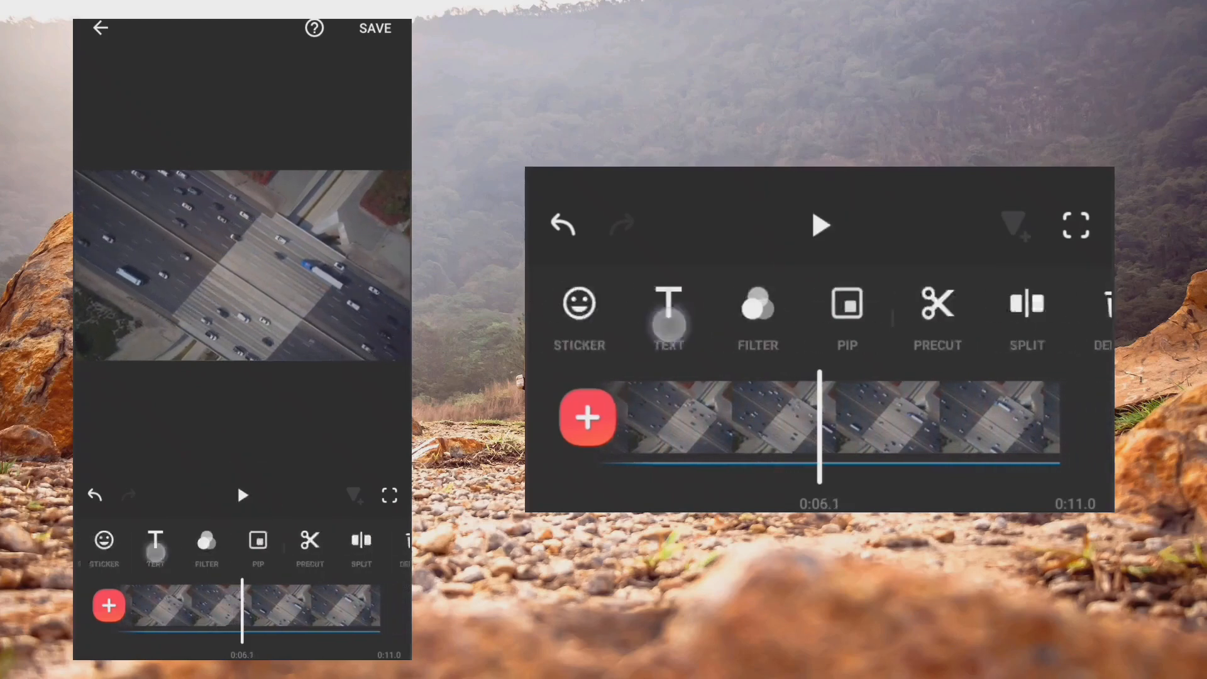
pyautogui.hscroll(-3)
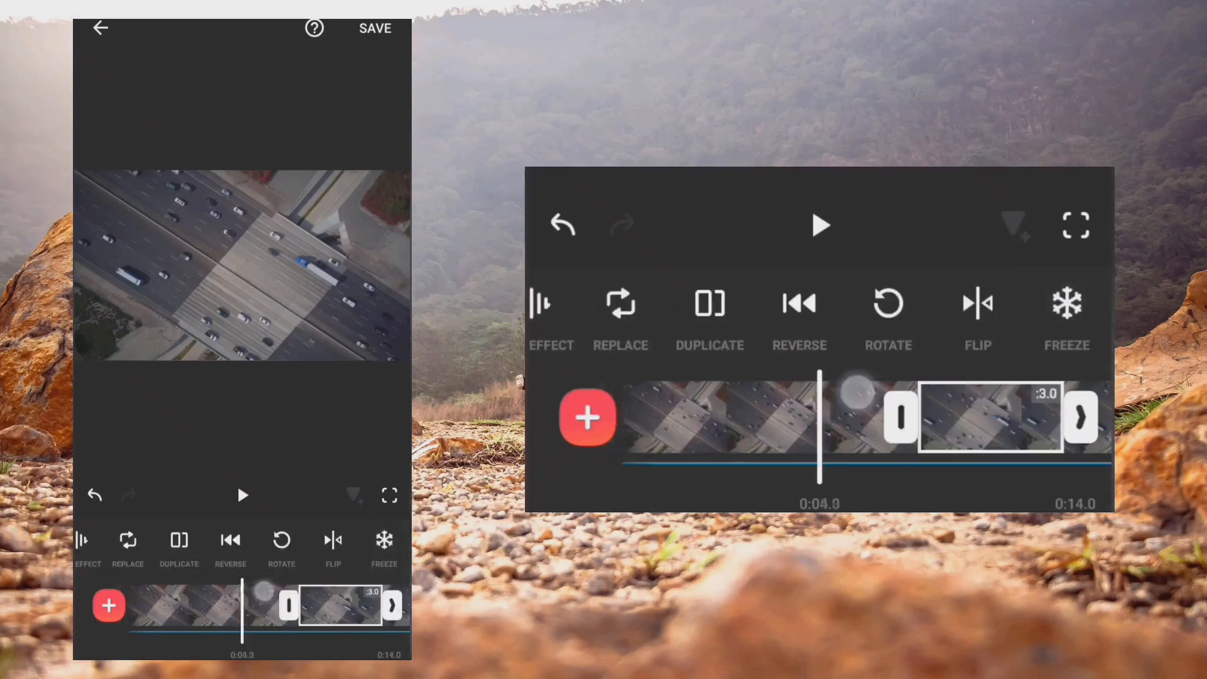
pyautogui.click(820, 226)
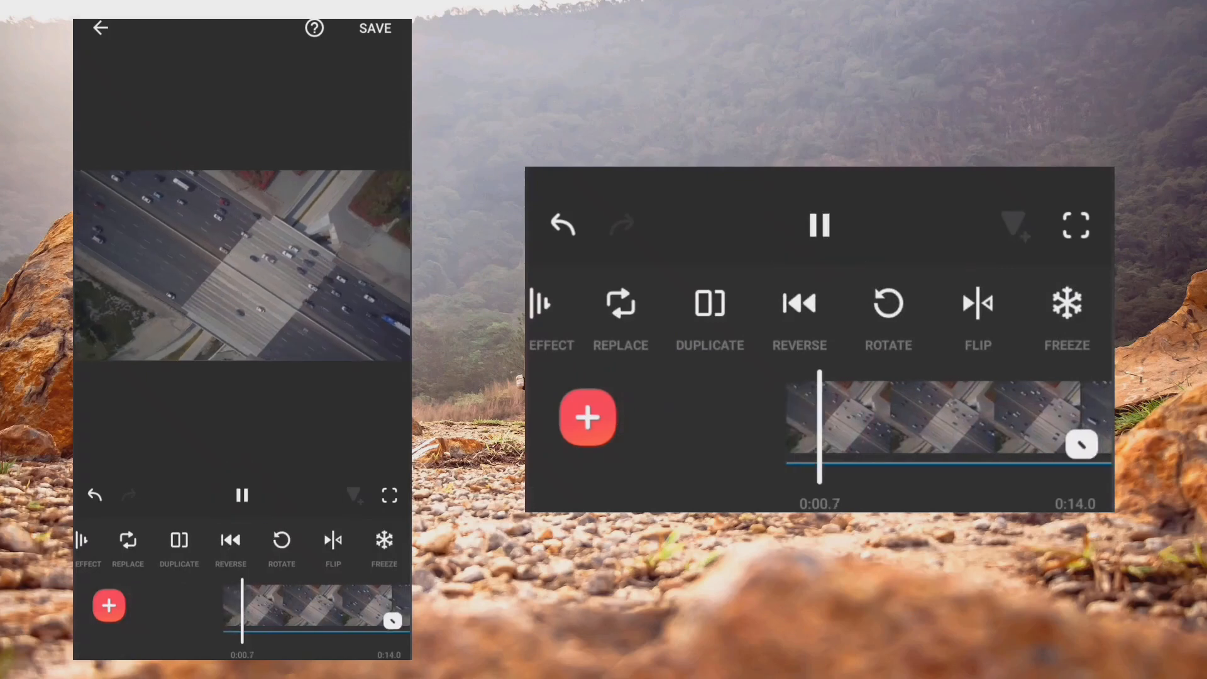